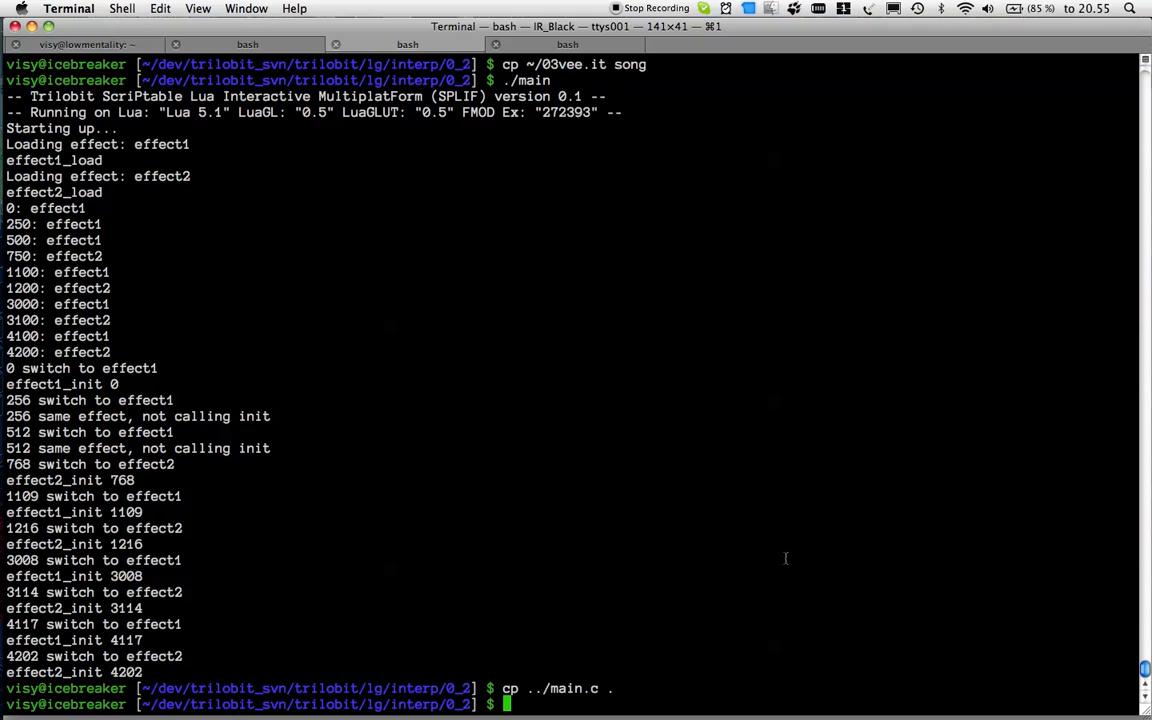
Step: List the demo folder with ls and open config.lua in vim
{"action": "type", "text": "ls"}
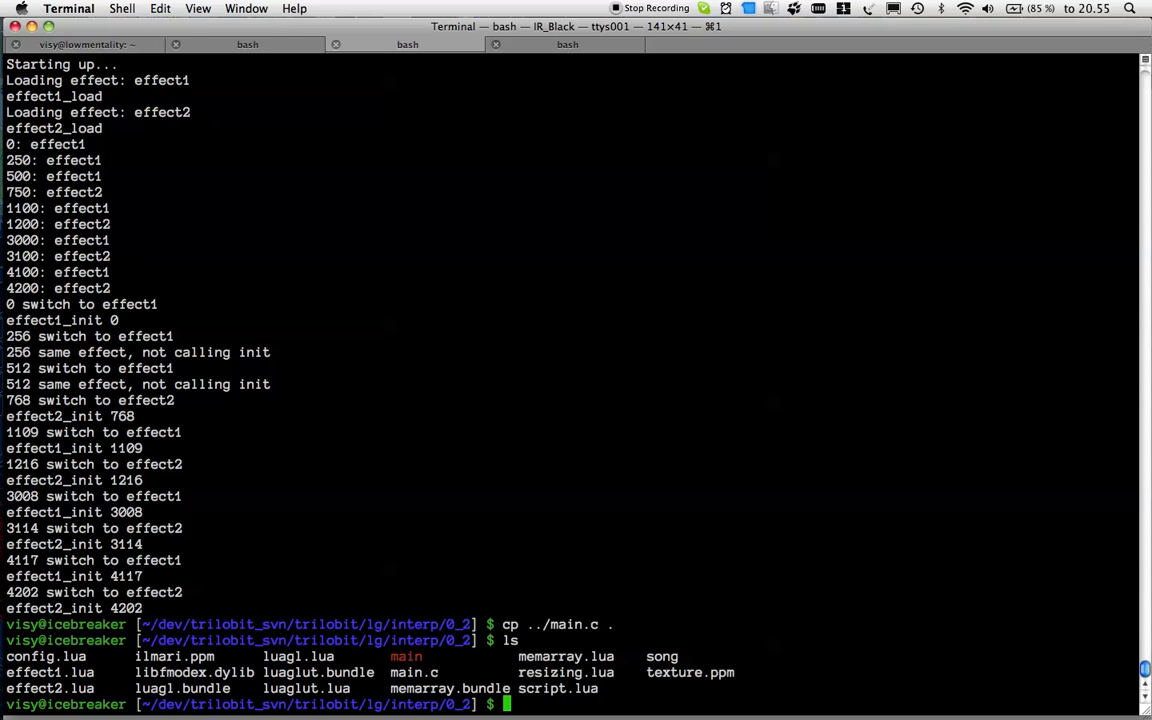
{"action": "type", "text": "vim co"}
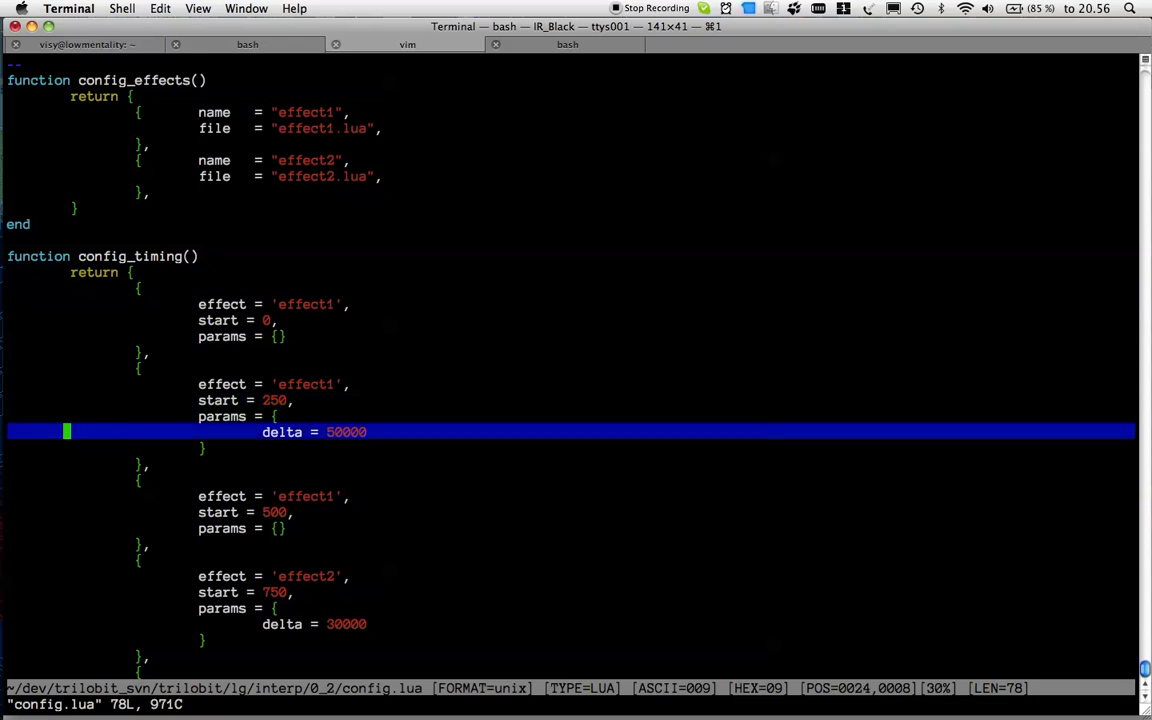
Step: Review config.lua's effect timing entries down to effect2's start time, then quit vim
{"action": "scroll", "scroll_direction": "down", "scroll_amount": 3}
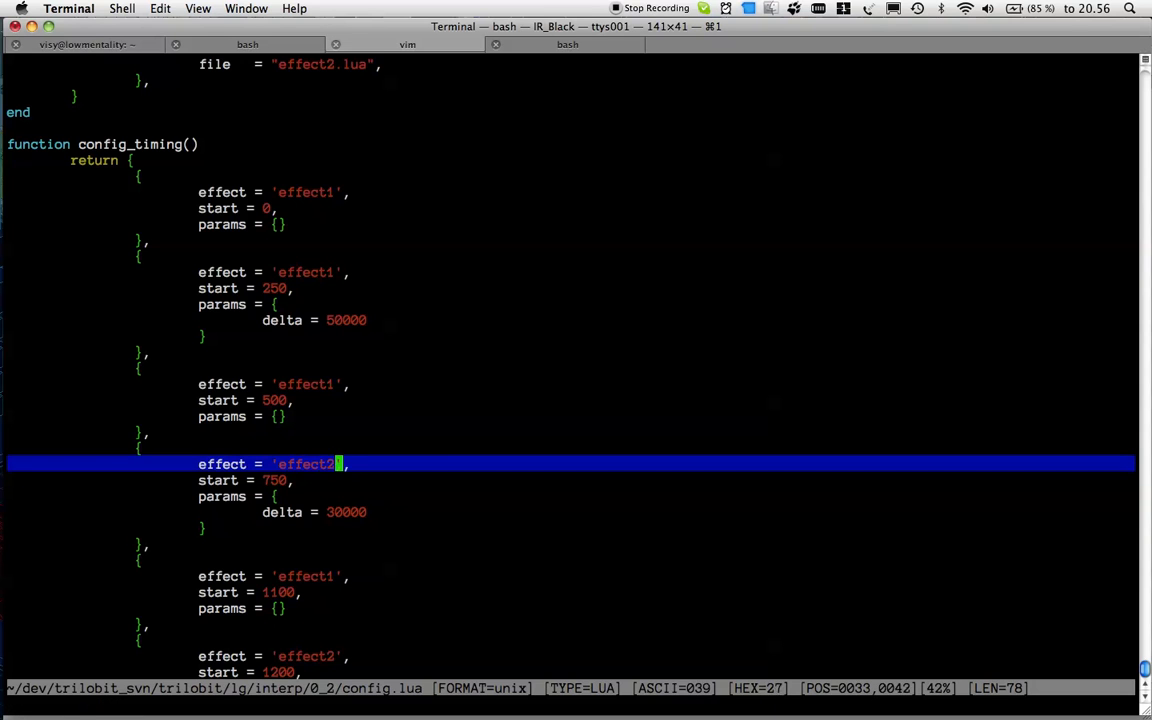
{"action": "key", "text": "j"}
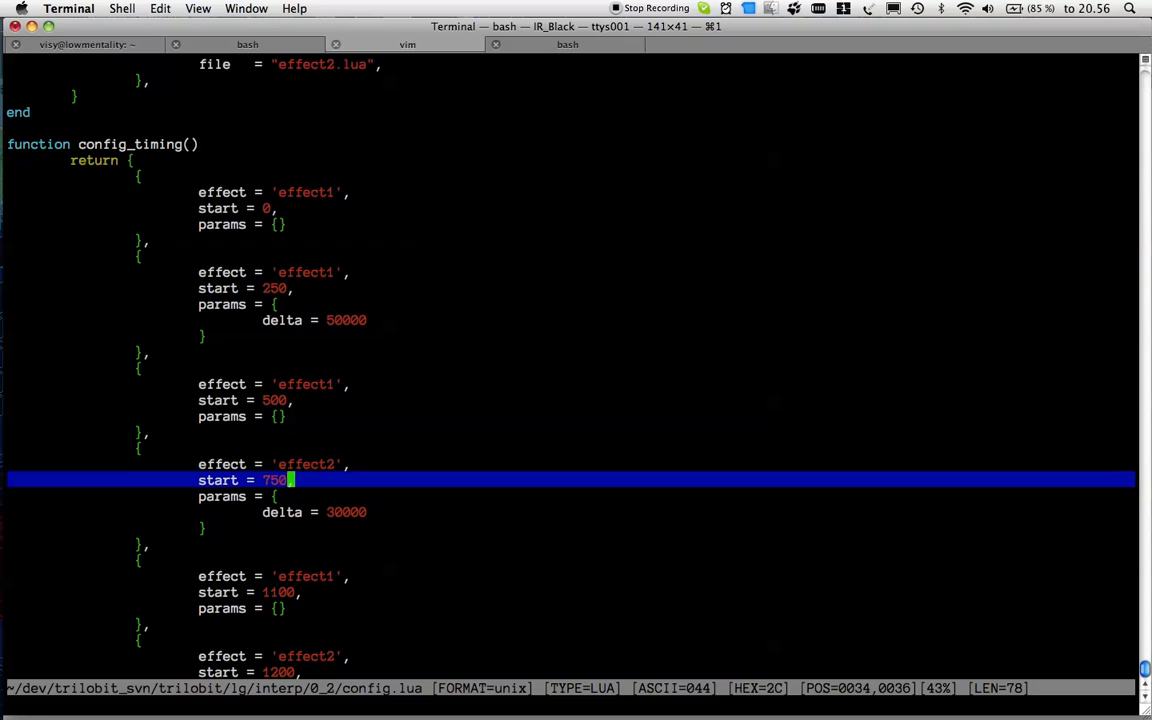
{"action": "type", "text": ":q!"}
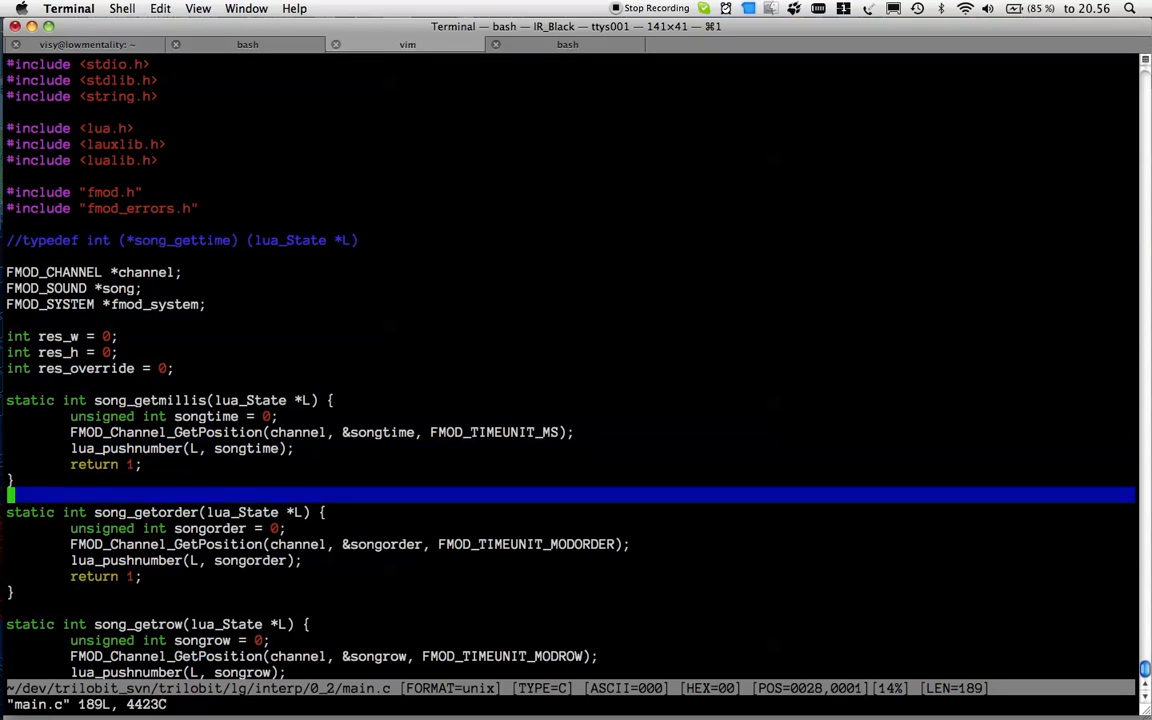
Step: Read main.c's pause, play, seek and spectrum functions through to the end of file
{"action": "scroll", "scroll_direction": "down", "scroll_amount": 3}
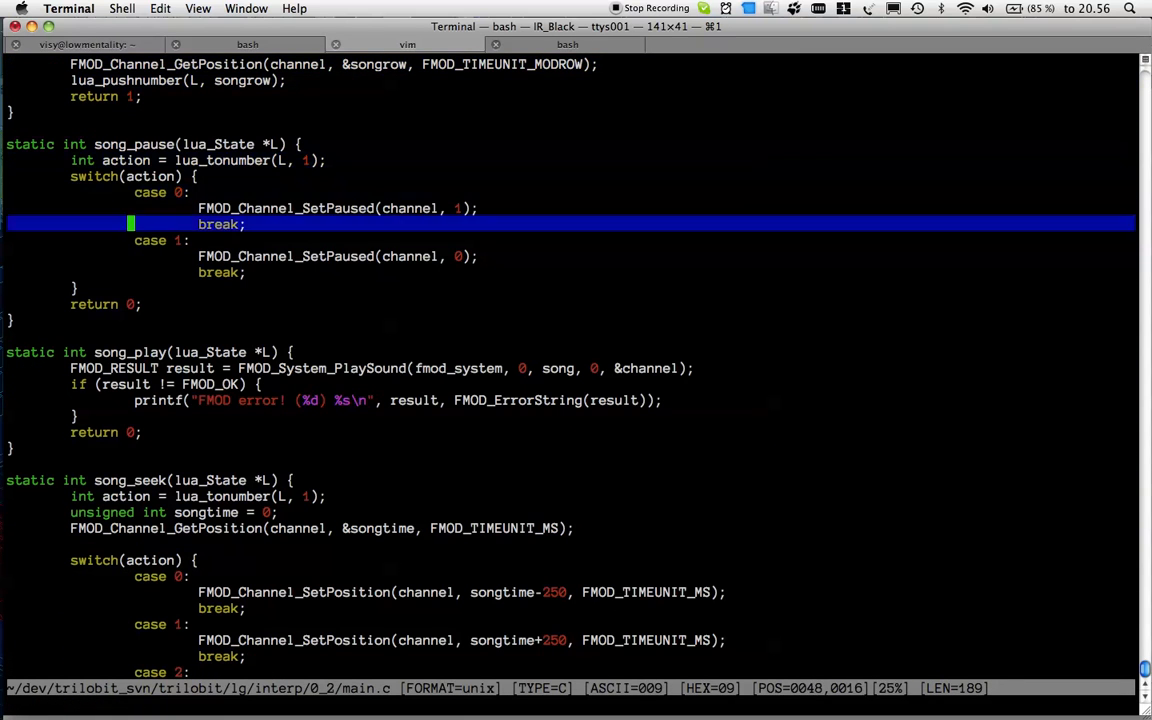
{"action": "scroll", "scroll_direction": "down", "scroll_amount": 3}
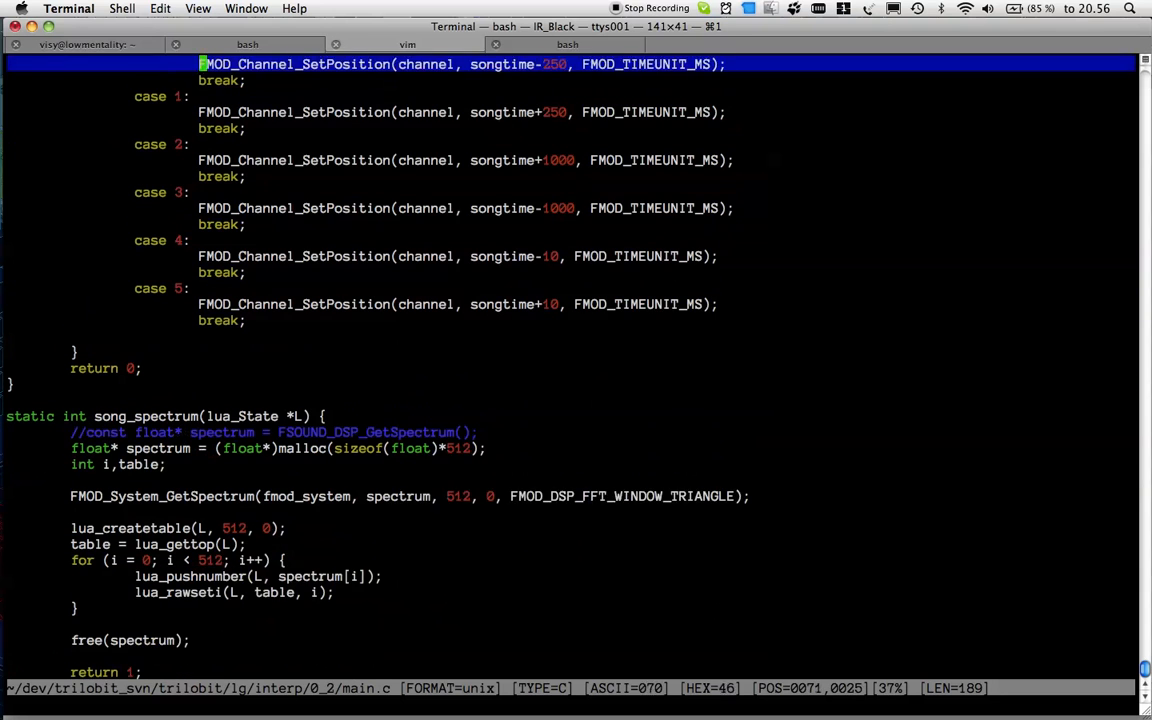
{"action": "scroll", "scroll_direction": "down", "scroll_amount": 3}
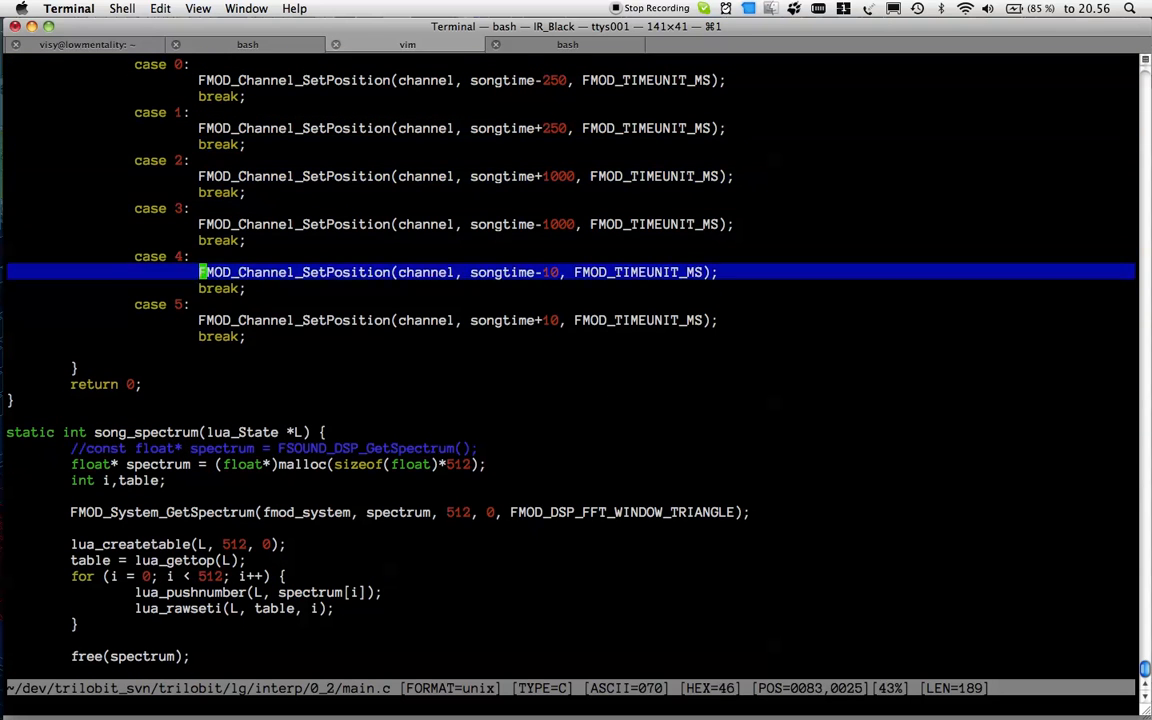
{"action": "key", "text": "G"}
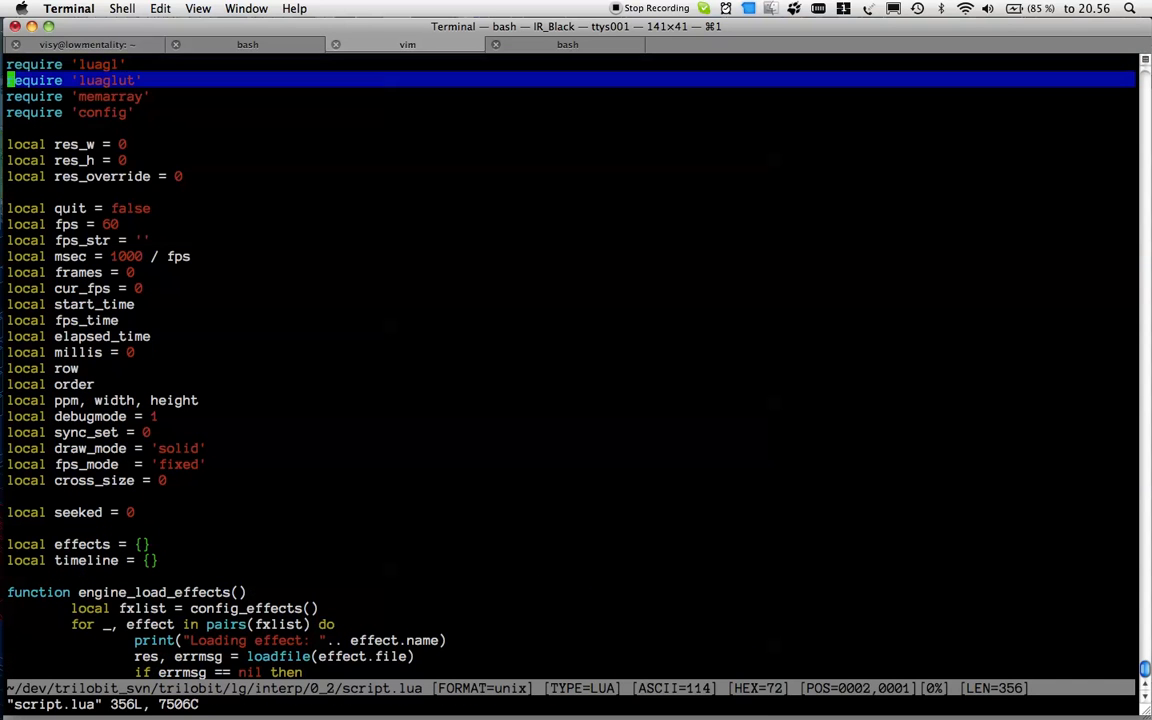
Step: Scroll past script.lua's requires and local engine state settings
{"action": "scroll", "scroll_direction": "down", "scroll_amount": 3}
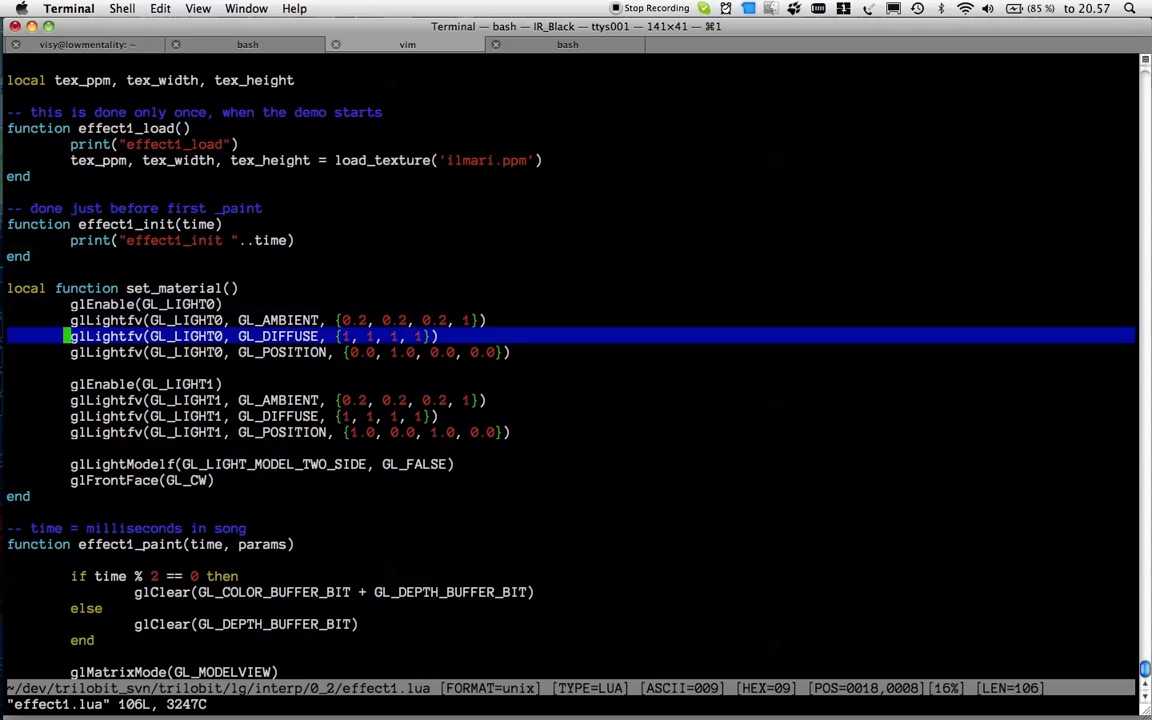
Step: Scroll through effect1.lua's load, init and material lighting functions
{"action": "scroll", "scroll_direction": "down", "scroll_amount": 3}
{"action": "type", "text": "./"}
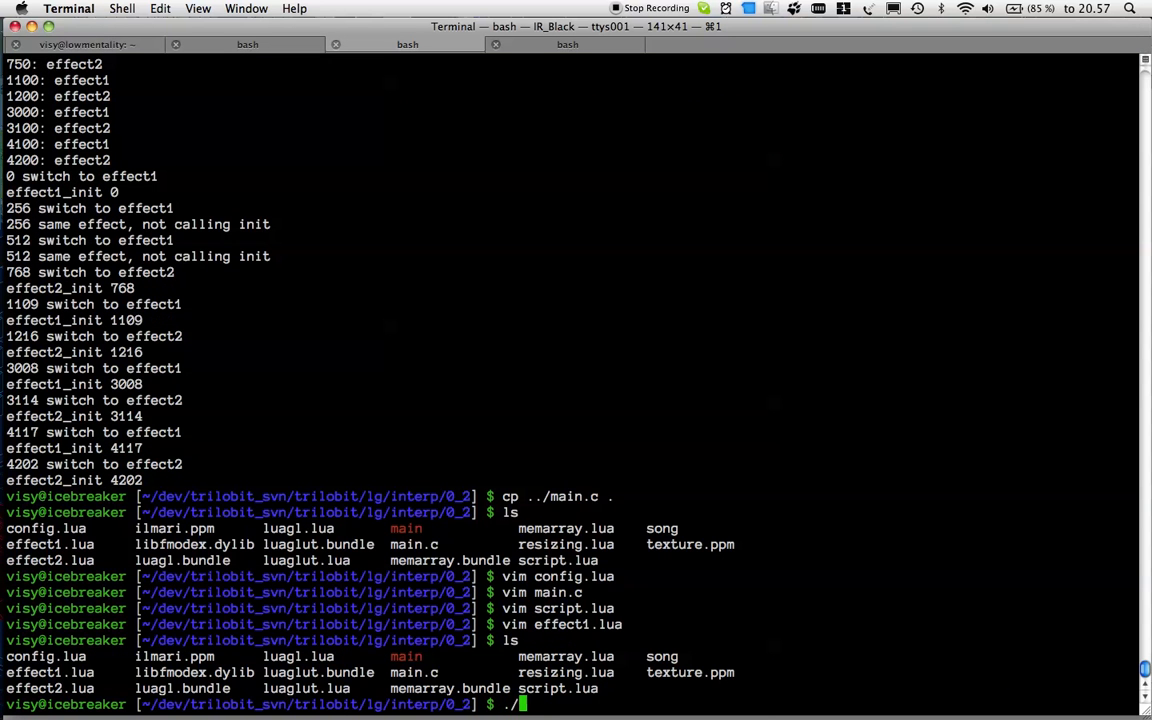
Step: Start the demo engine with ./main
{"action": "type", "text": "main"}
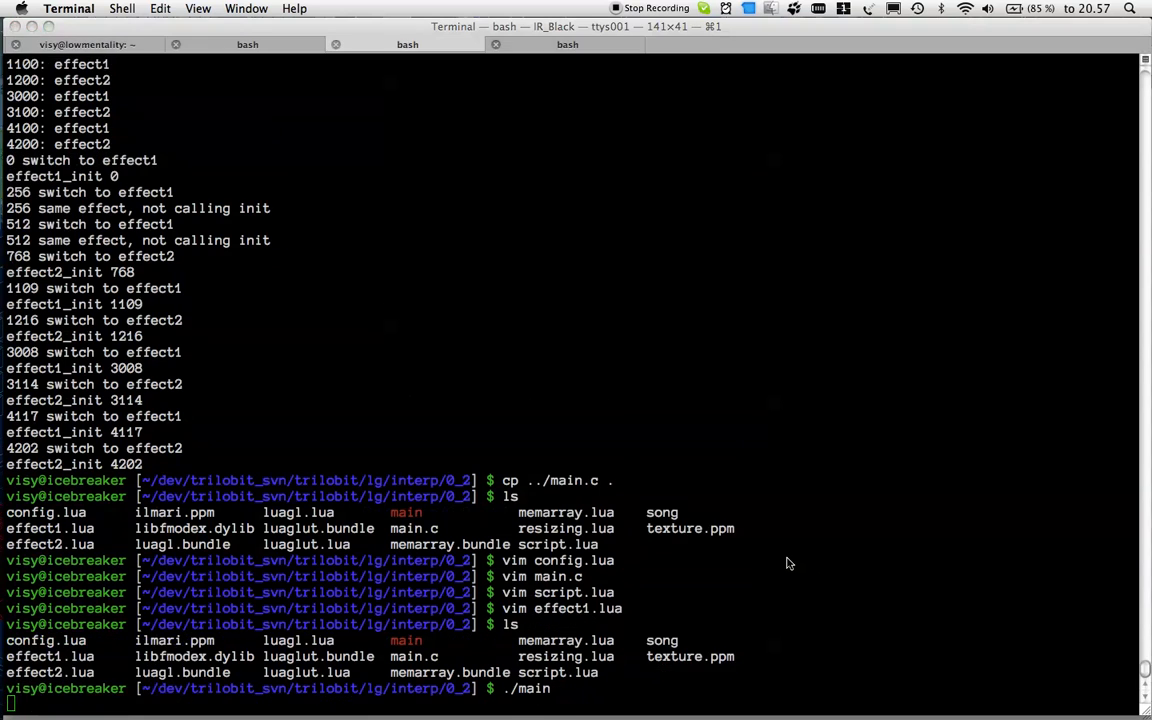
{"action": "key", "text": "Return"}
{"action": "type", "text": "./main"}
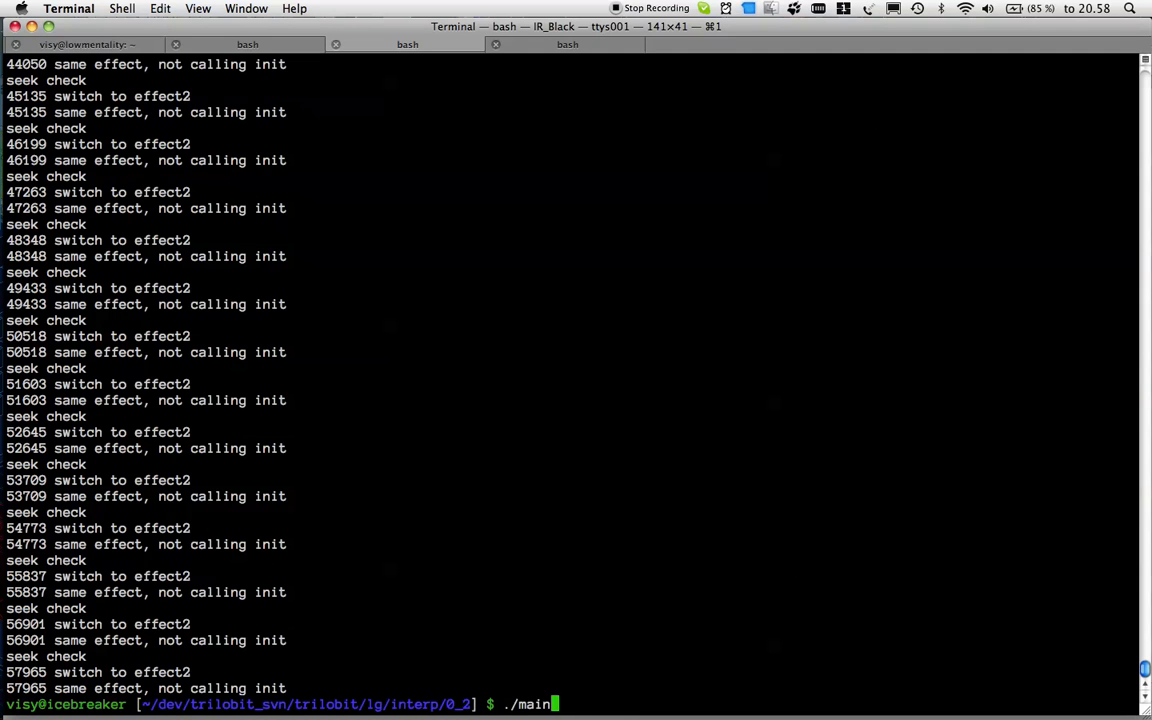
Step: Relaunch the demo with arguments 640 480 to render in a GLUT window
{"action": "type", "text": "640 480"}
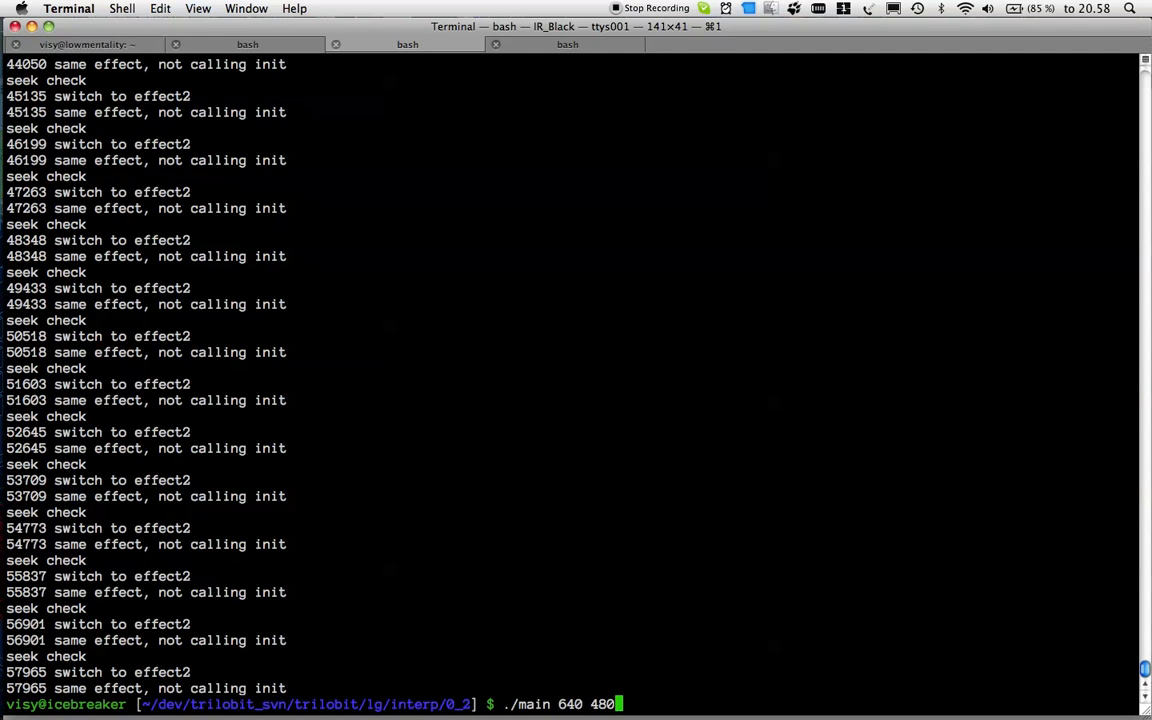
{"action": "key", "text": "Return"}
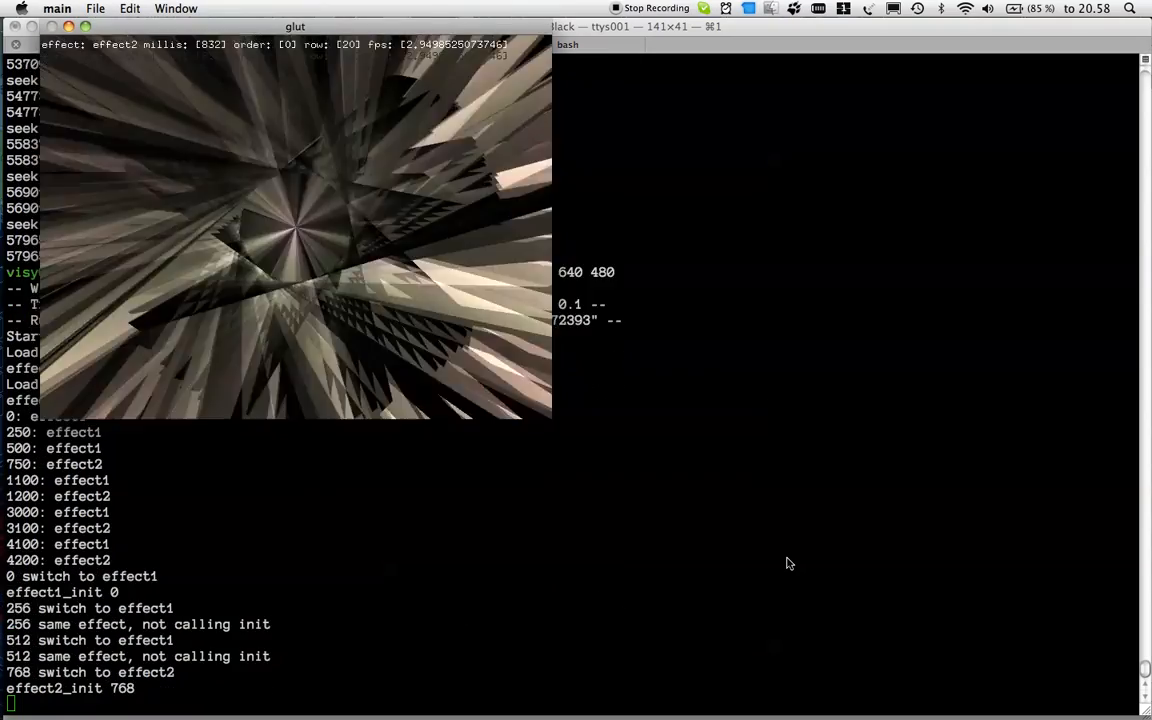